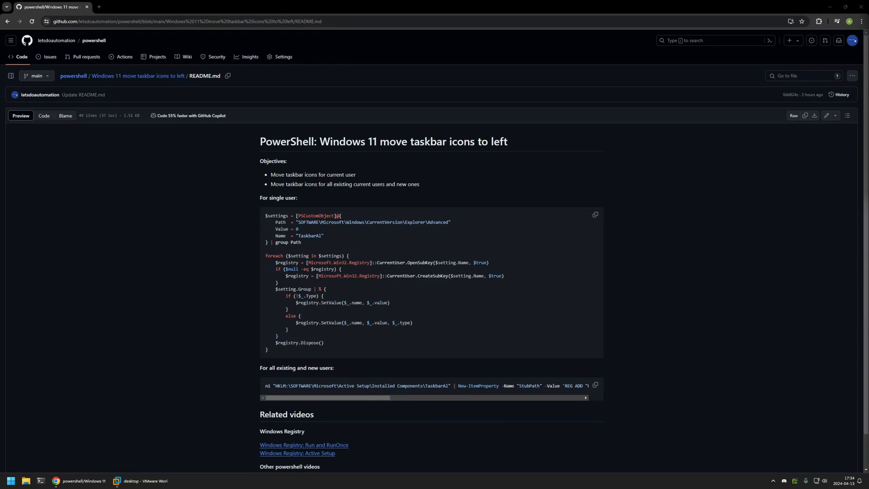
mouse_move(437, 188)
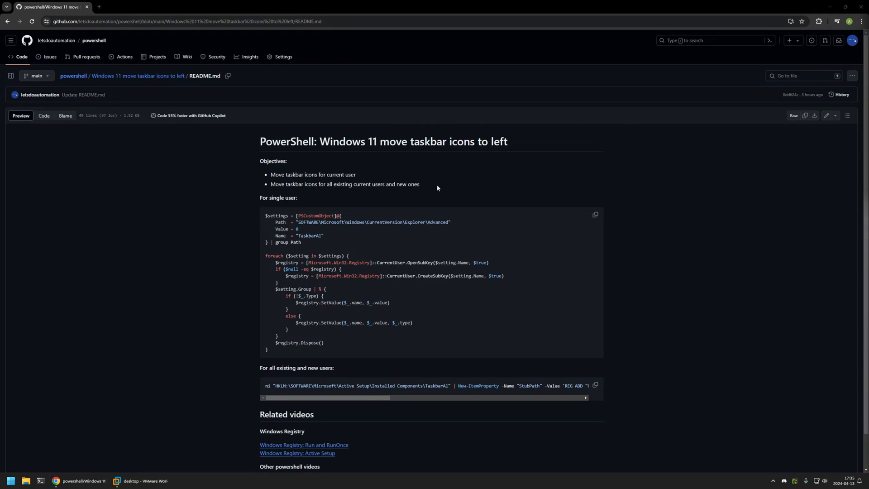
mouse_move(359, 176)
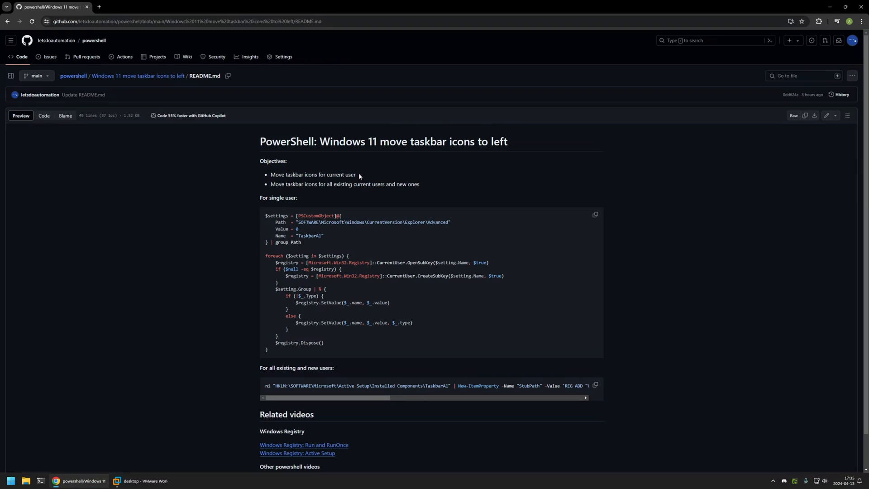
mouse_move(336, 176)
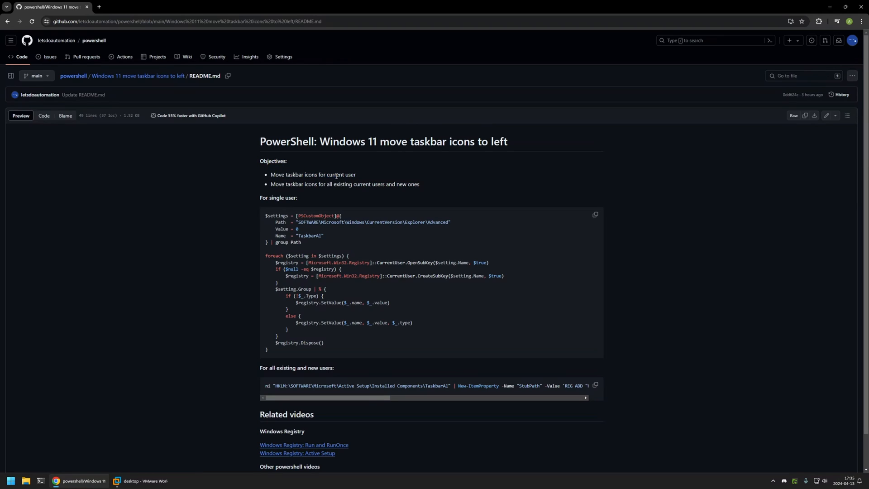
mouse_move(355, 178)
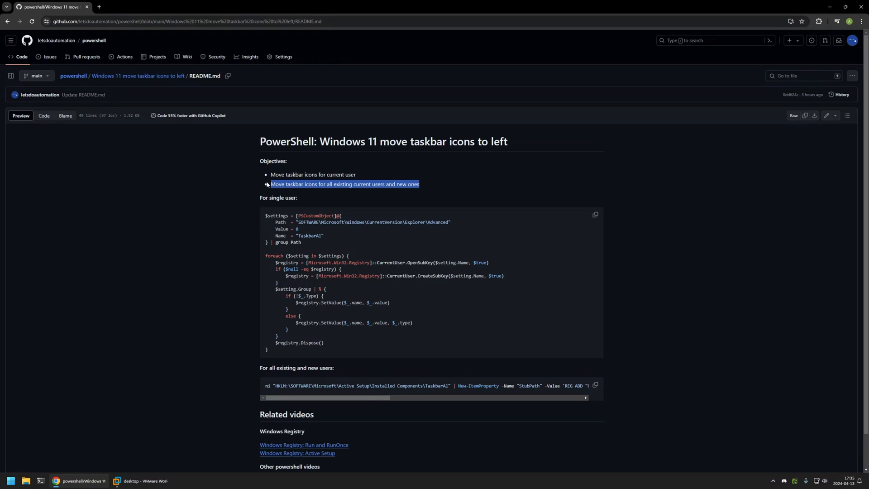
Highlight the Explorer Advanced registry path, then copy the single-user taskbar script
click(422, 188)
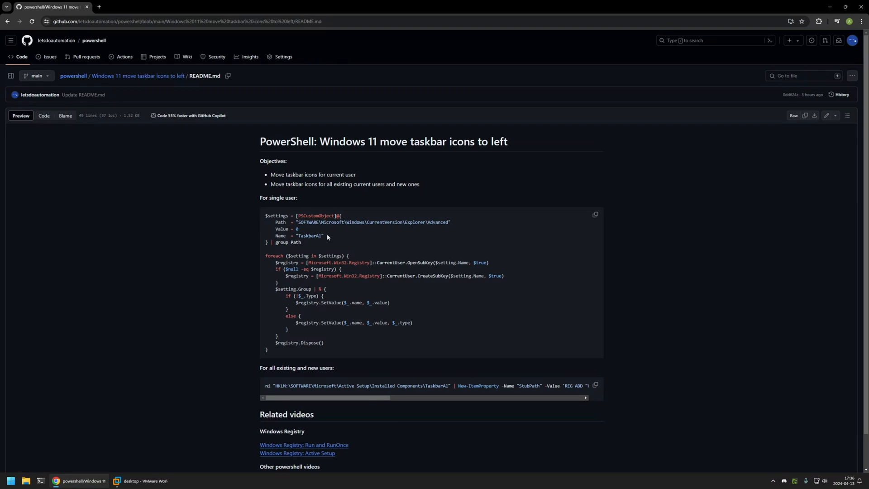
mouse_move(327, 239)
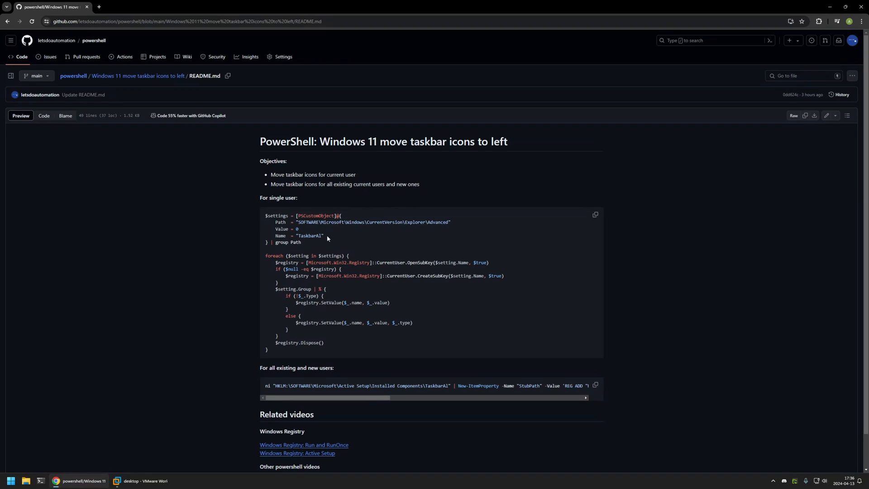
drag(266, 215, 326, 242)
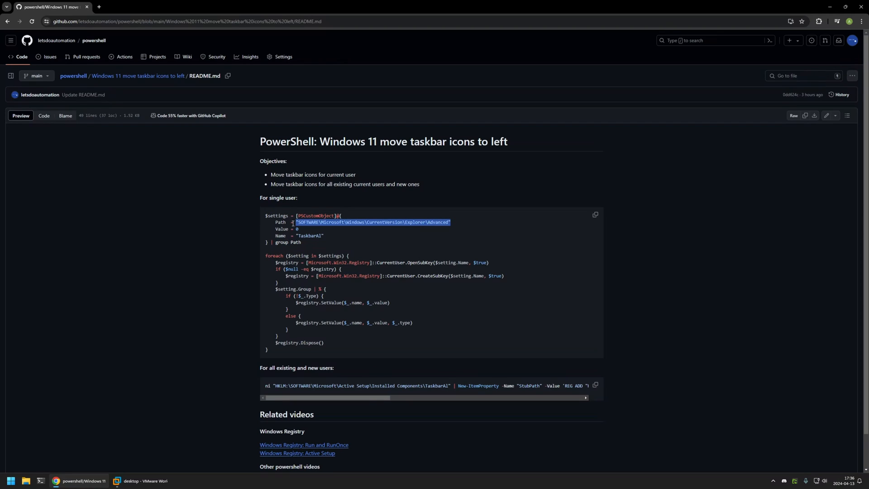
click(296, 236)
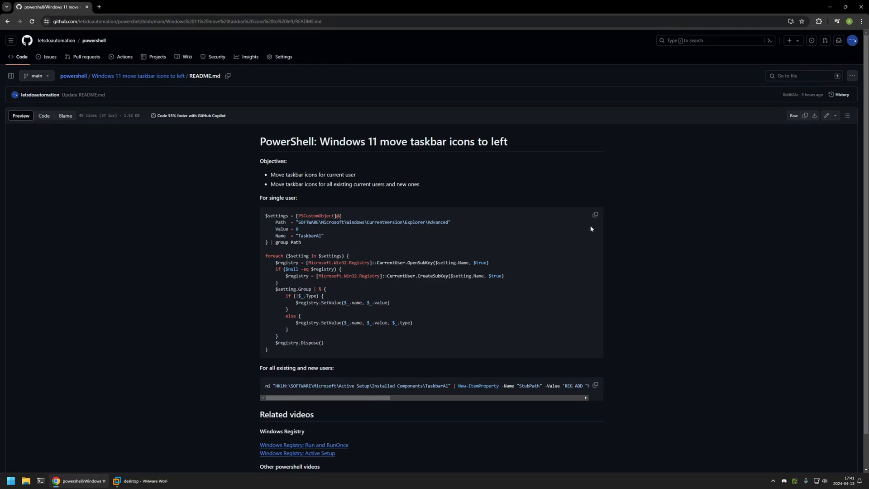
click(595, 214)
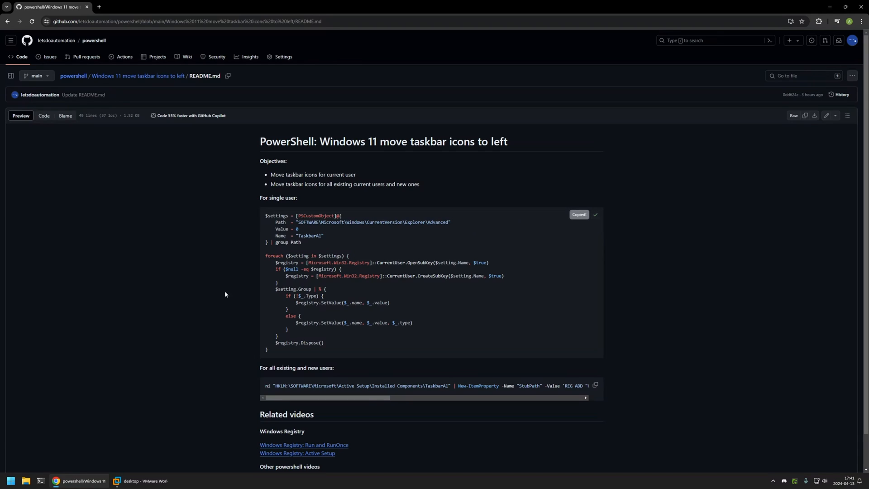
In the Windows 11 VM, find 'powershell' in Start and run it as administrator
click(141, 484)
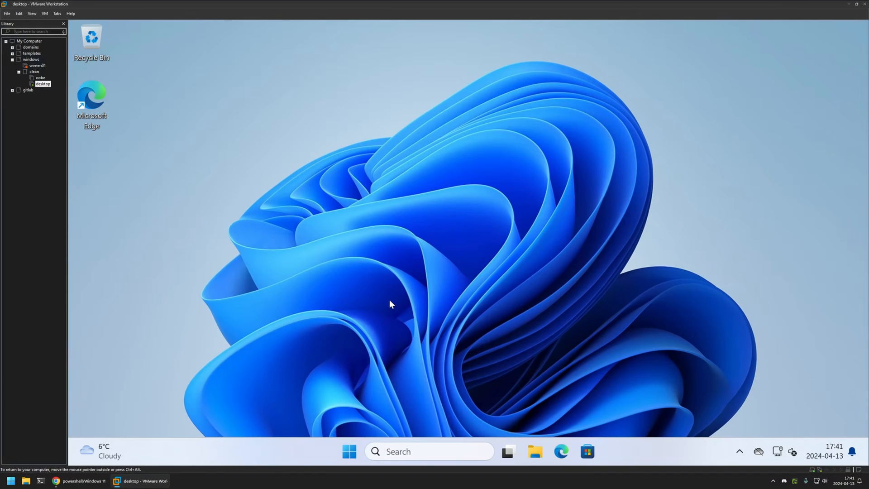
mouse_move(425, 336)
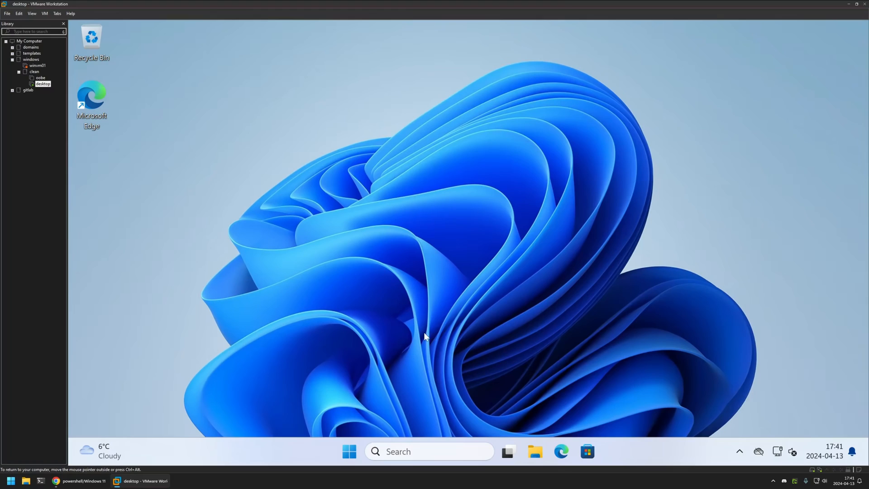
mouse_move(295, 459)
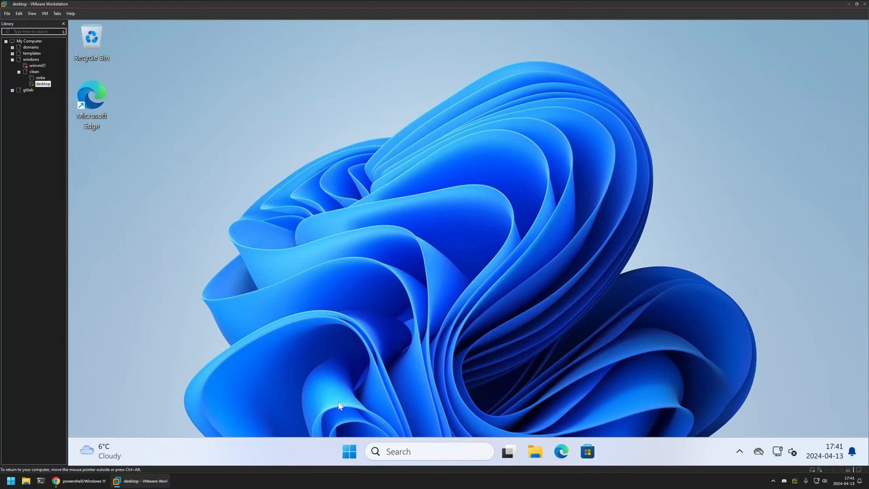
mouse_move(439, 398)
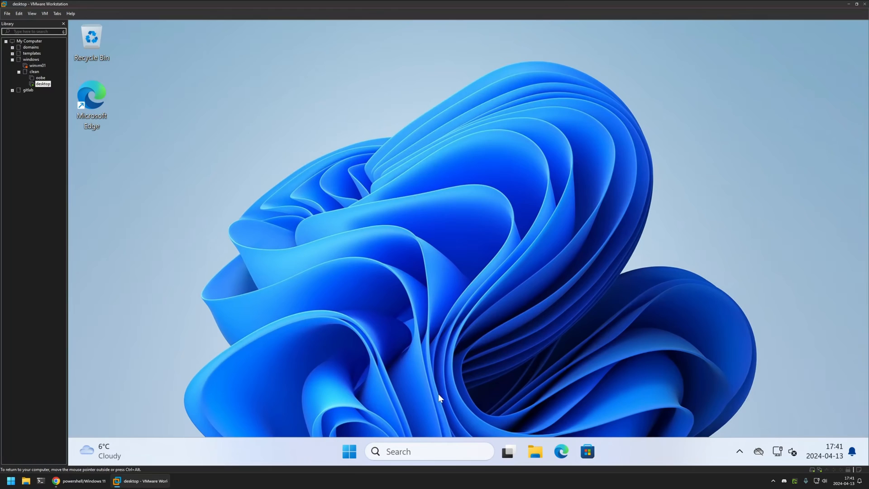
mouse_move(340, 398)
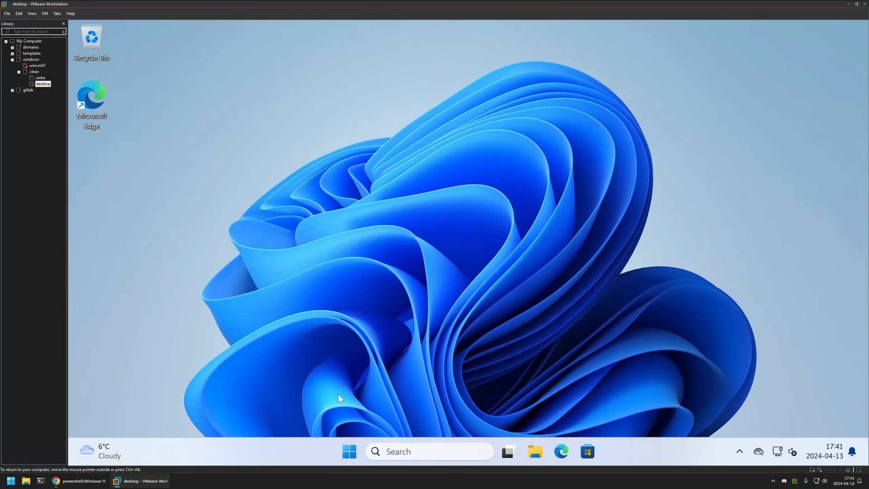
text(powe)
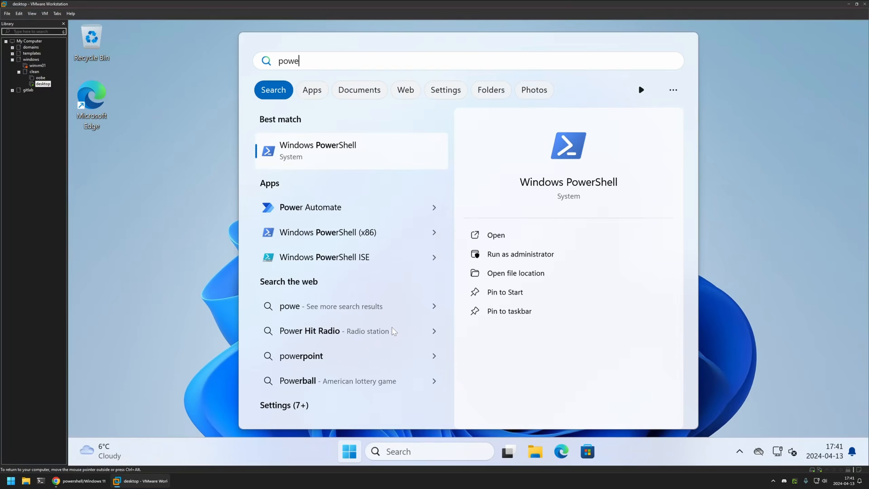
click(520, 254)
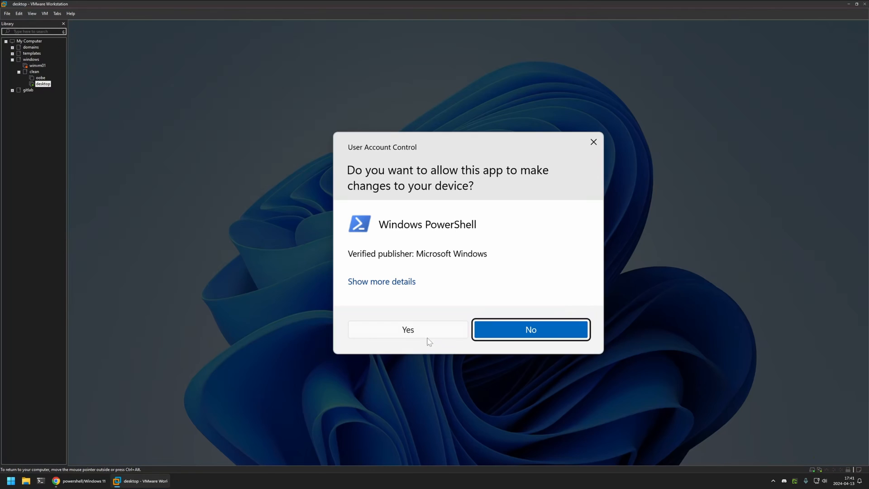
click(407, 329)
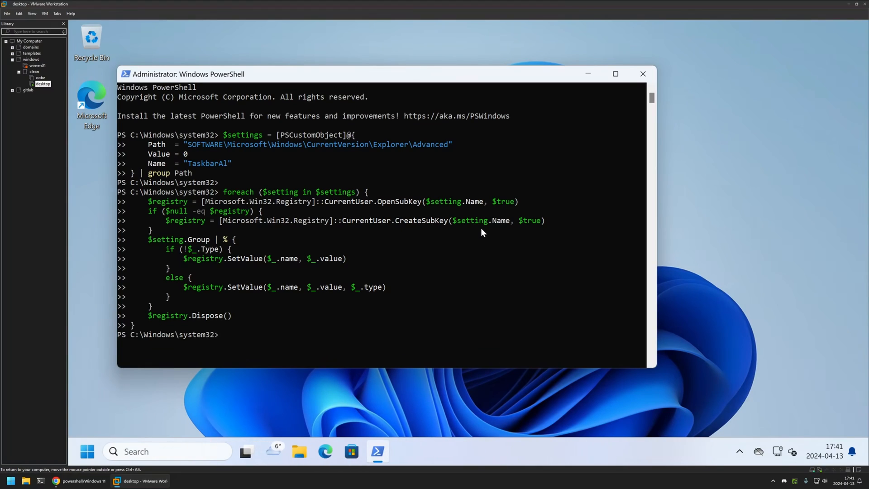
mouse_move(225, 363)
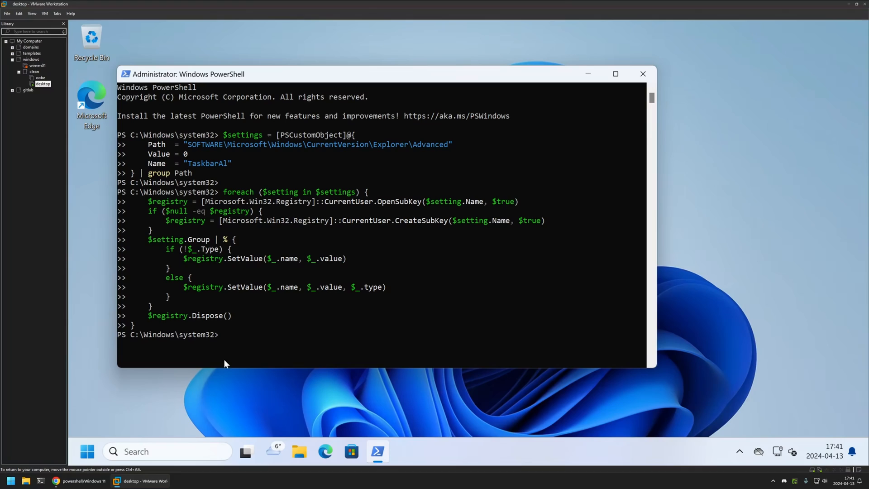
mouse_move(387, 453)
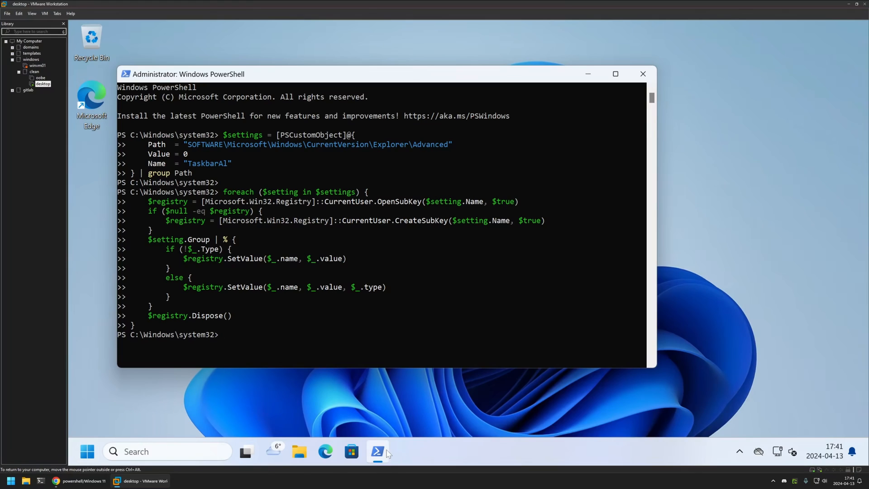
mouse_move(89, 422)
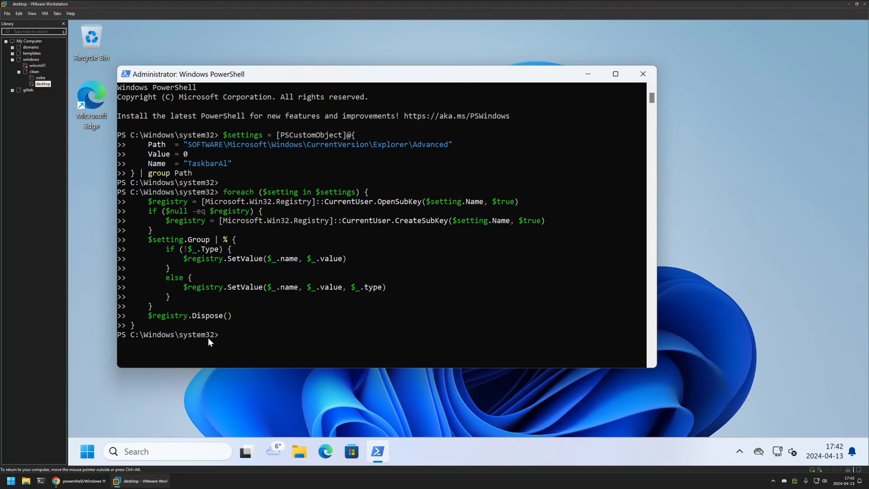
Run 'net user john /add' to add the local account john
text(net user j)
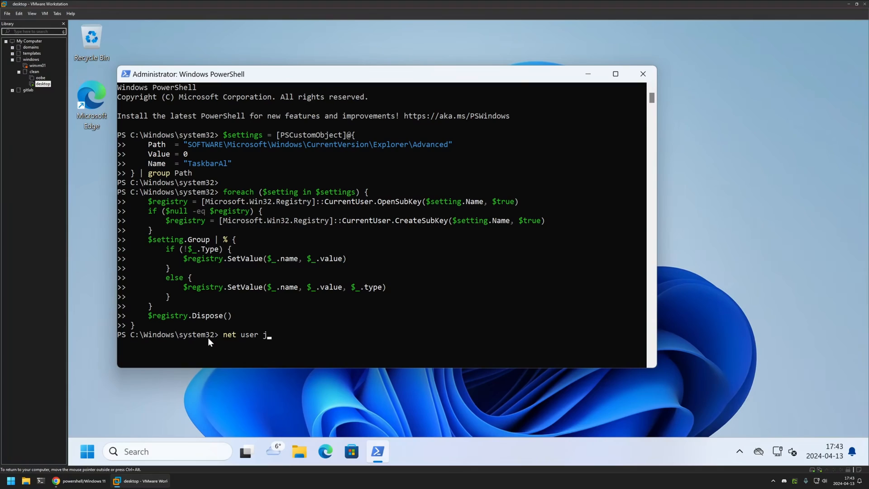
text(ohn)
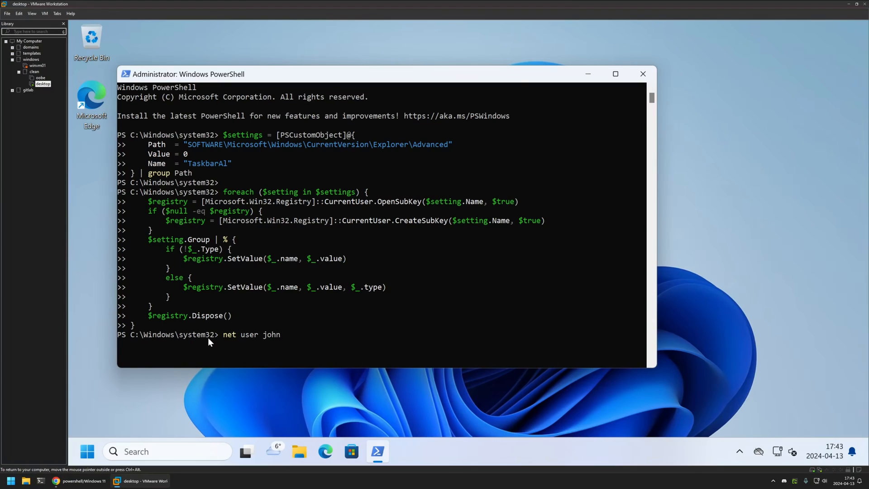
text(/add)
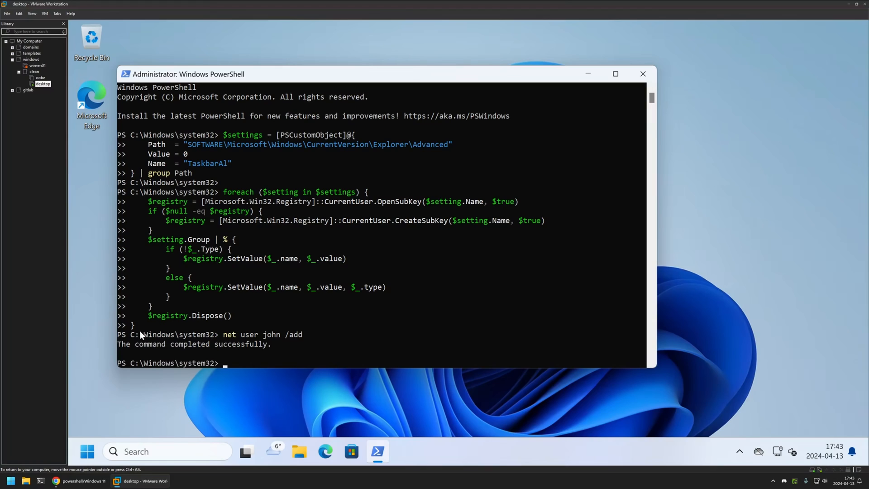
mouse_move(277, 336)
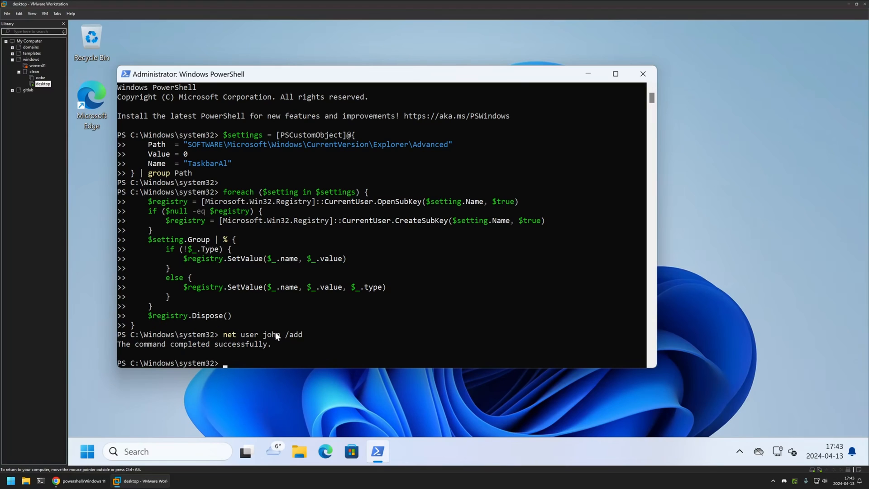
Switch to john to see his centred taskbar, then sign back in as admin
click(86, 451)
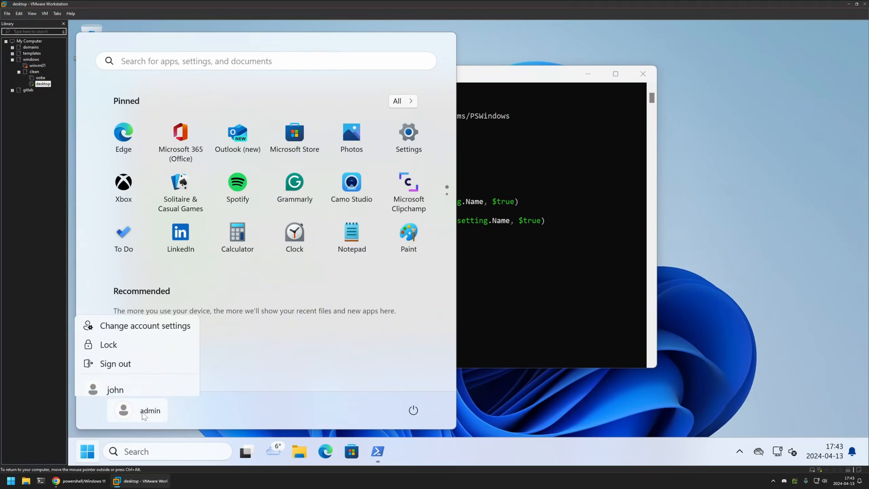
click(150, 410)
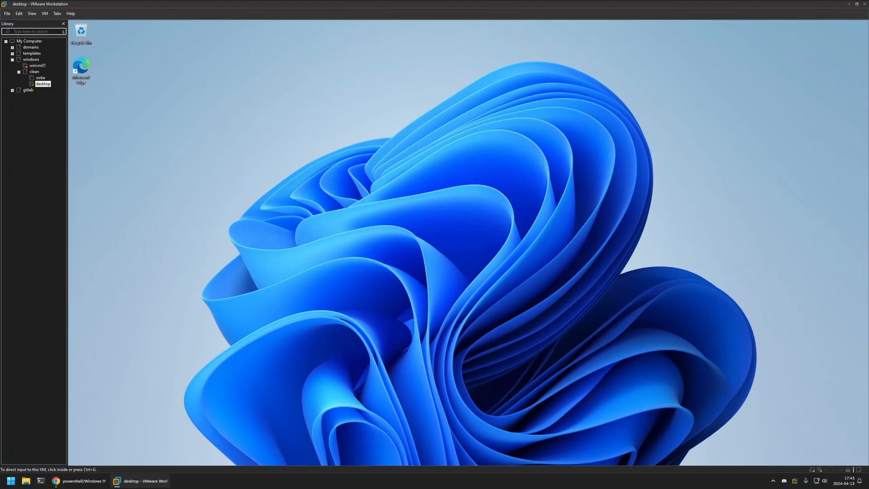
click(400, 457)
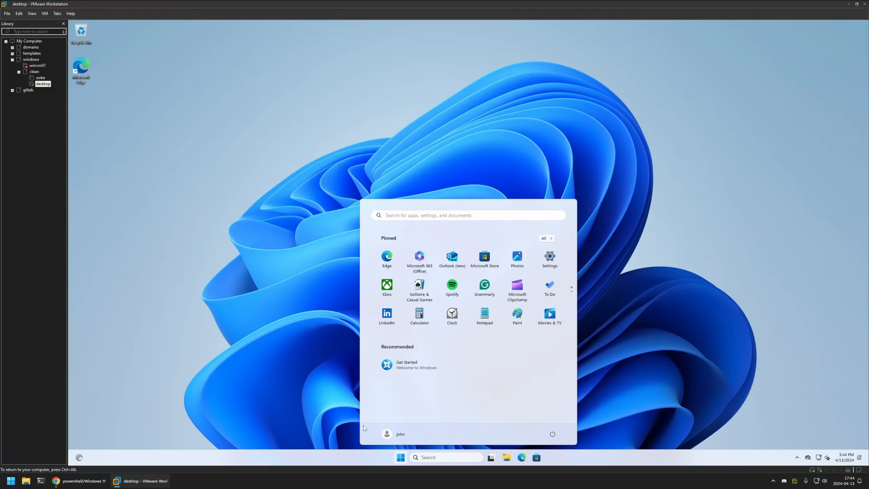
click(386, 434)
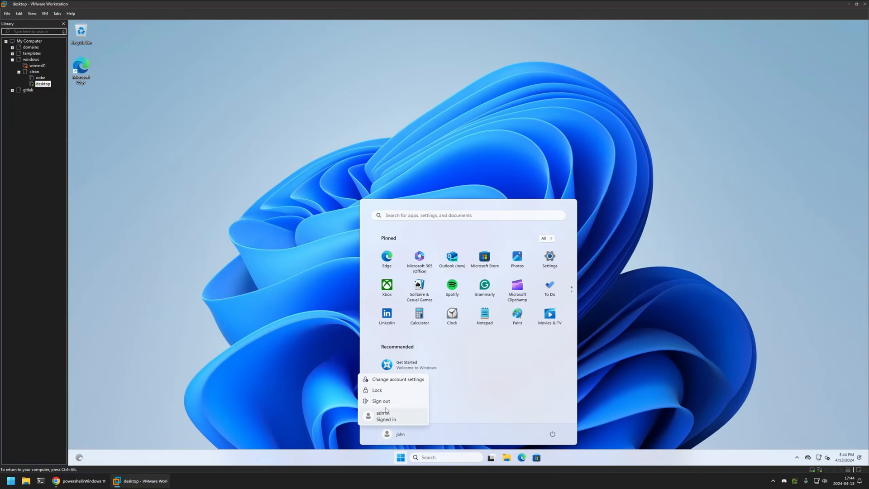
click(377, 390)
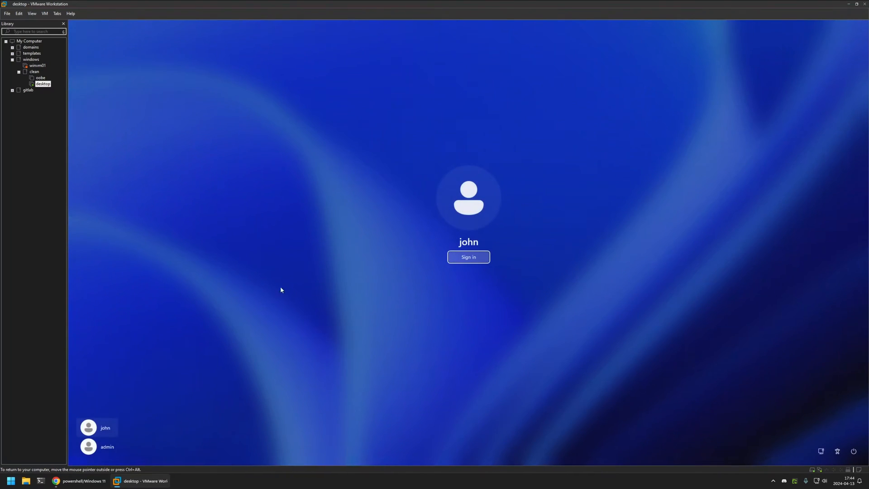
click(107, 446)
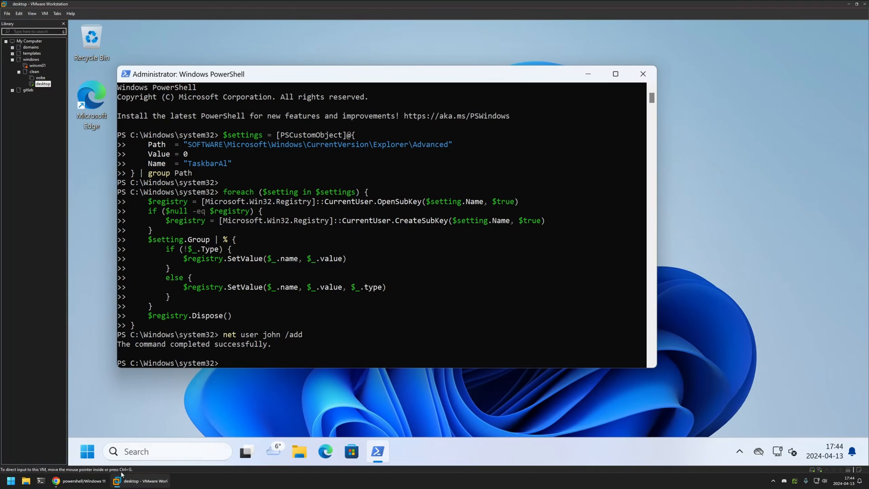
Point out 'Active Setup' in the README's all-users command and copy it
click(58, 480)
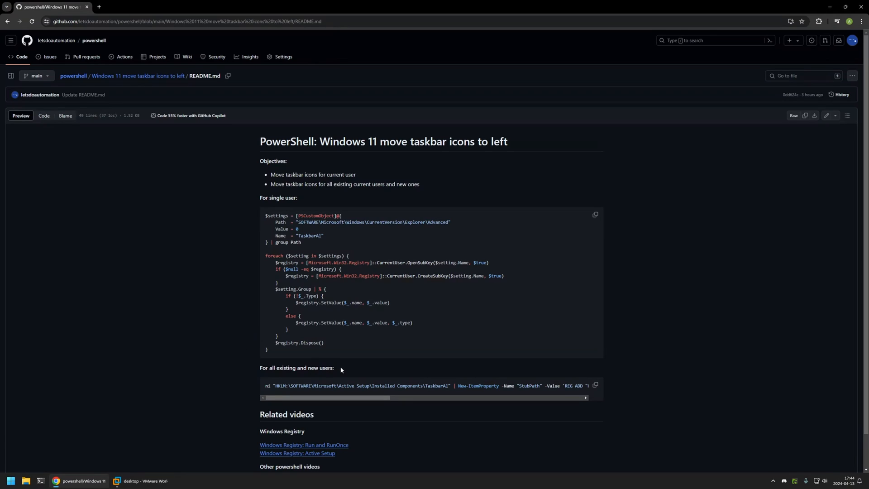
mouse_move(338, 372)
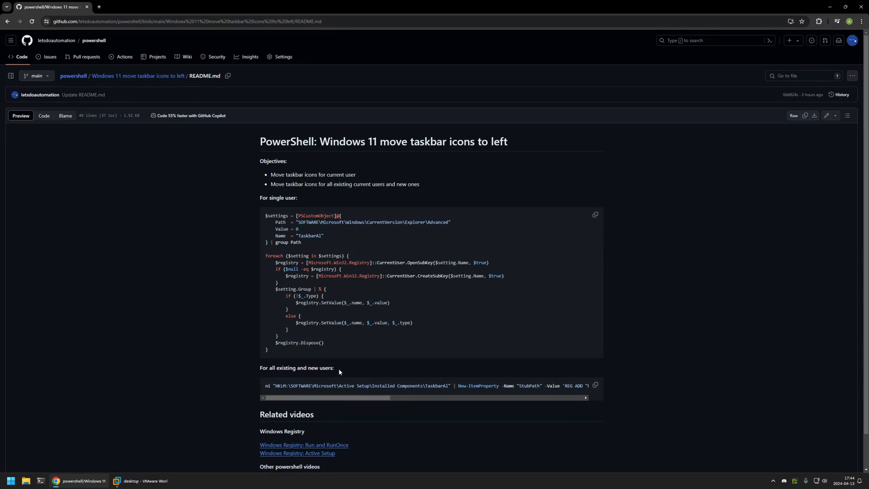
mouse_move(338, 388)
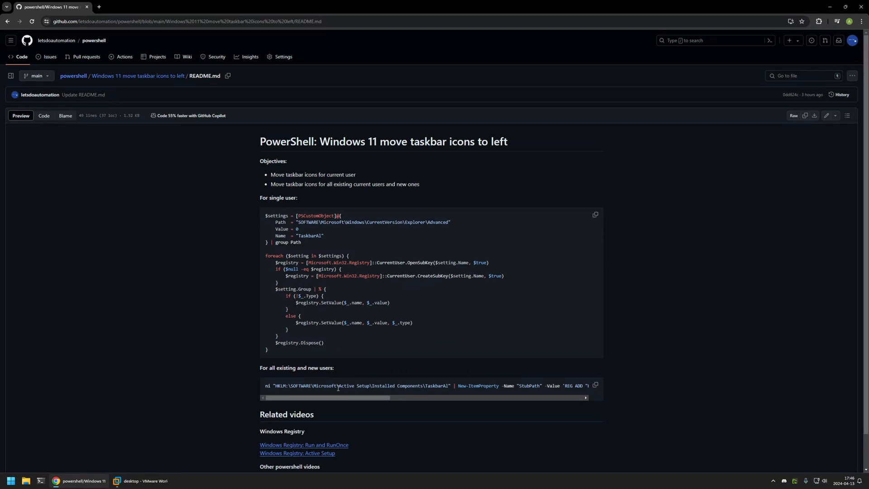
drag(326, 398, 385, 398)
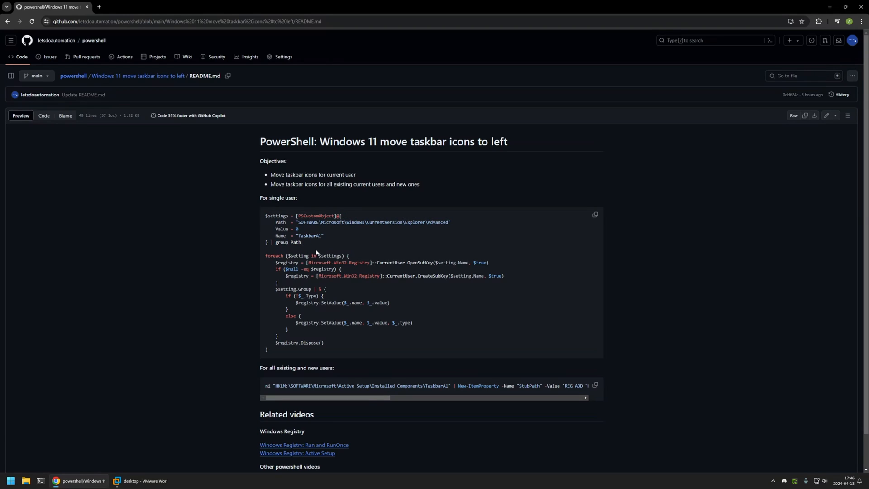
double_click(355, 386)
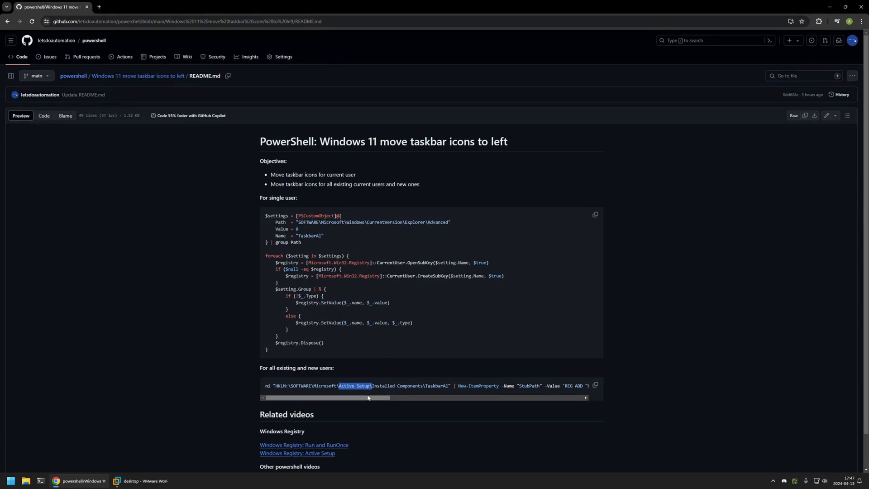
drag(367, 397, 444, 397)
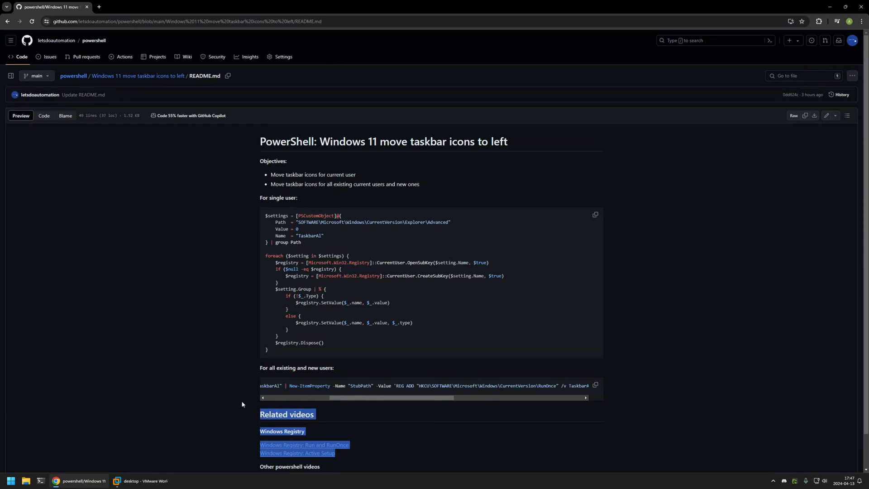
mouse_move(325, 414)
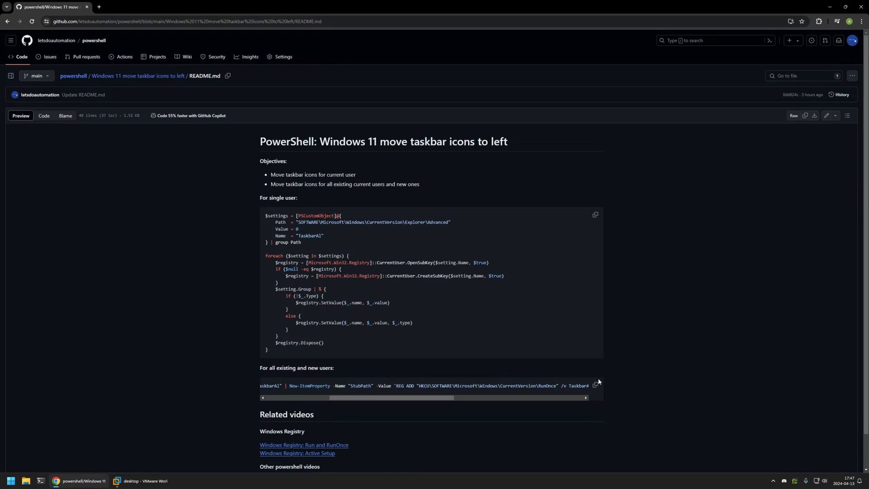
click(595, 386)
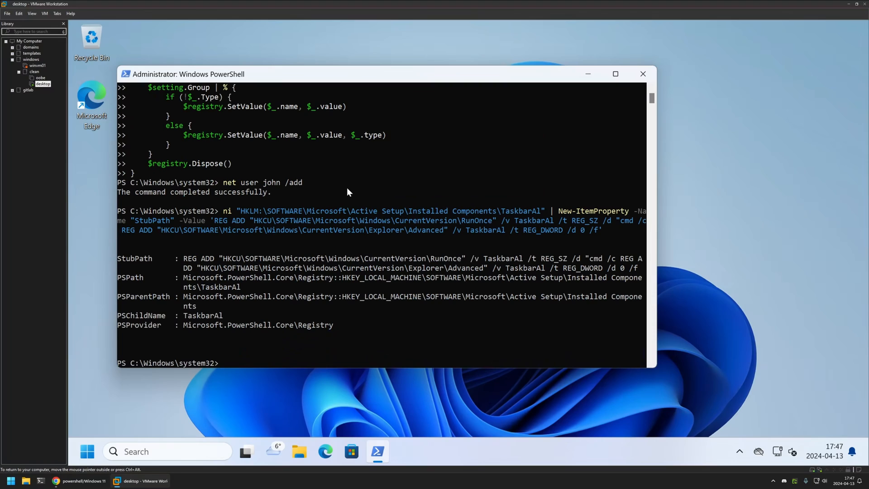
mouse_move(373, 212)
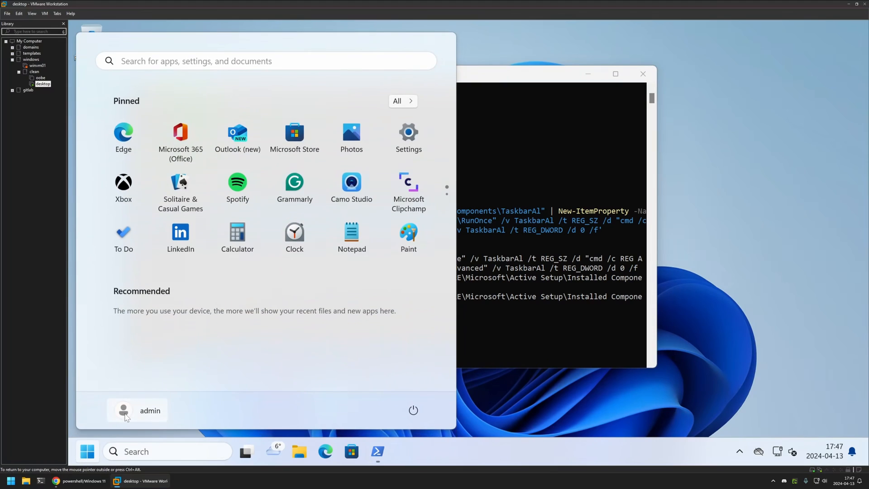
Switch user to john and sign in to view his left-aligned taskbar
click(136, 410)
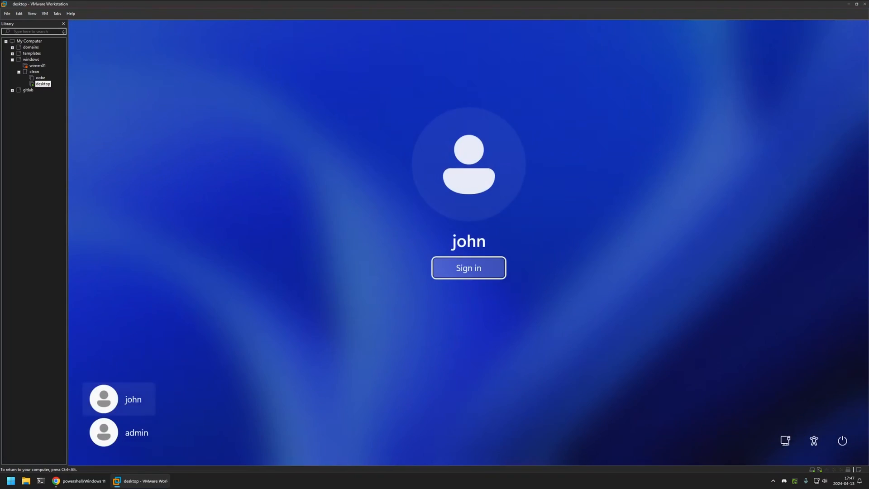
click(468, 267)
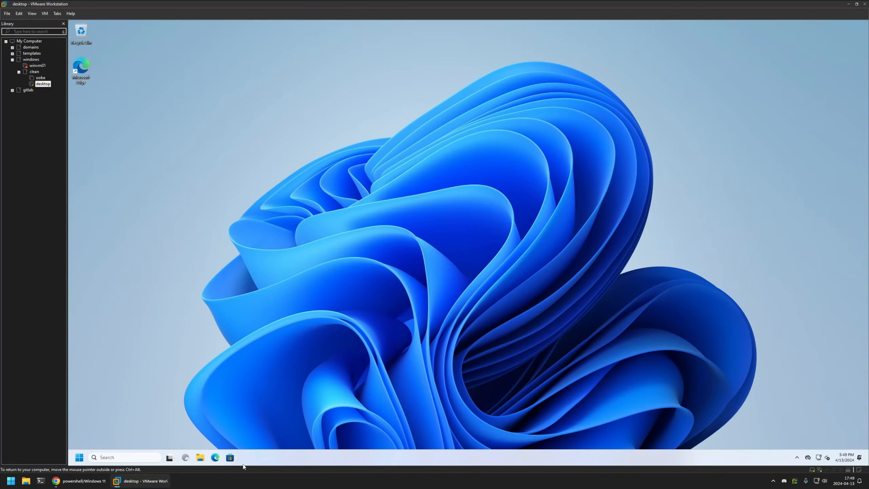
mouse_move(76, 435)
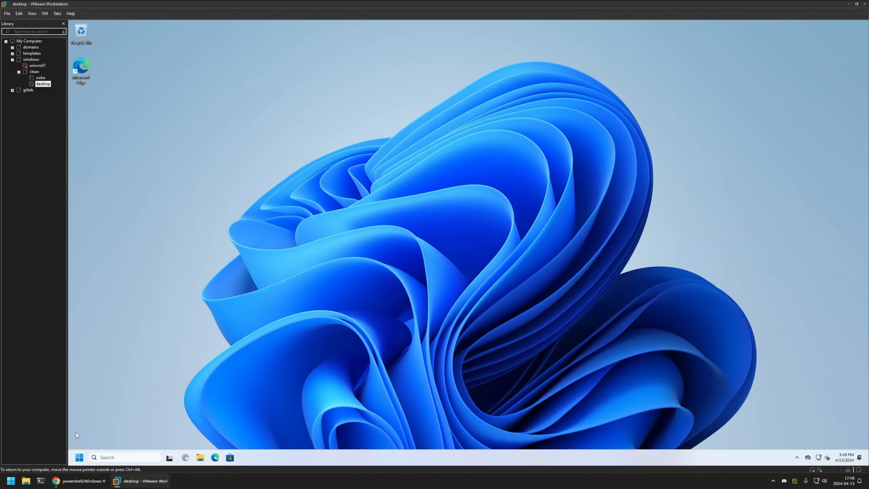